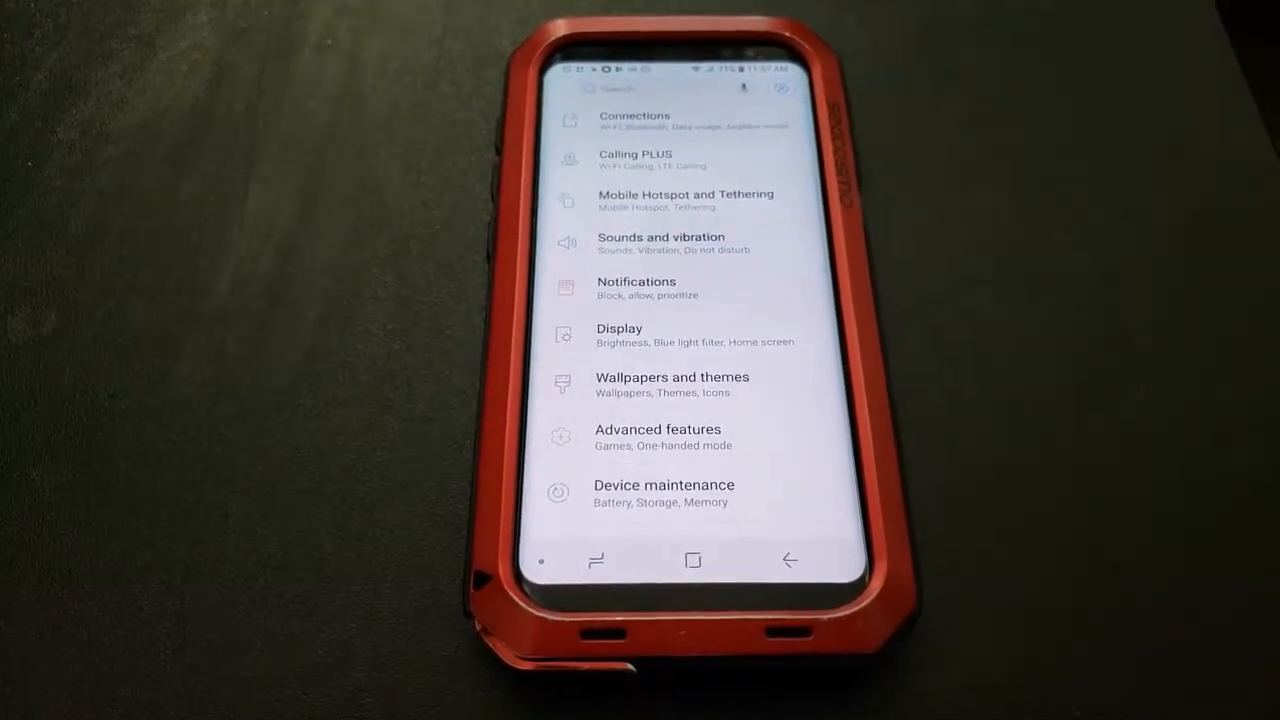
Open General management from the Settings list to reach the Reset option.
scroll("down", 3)
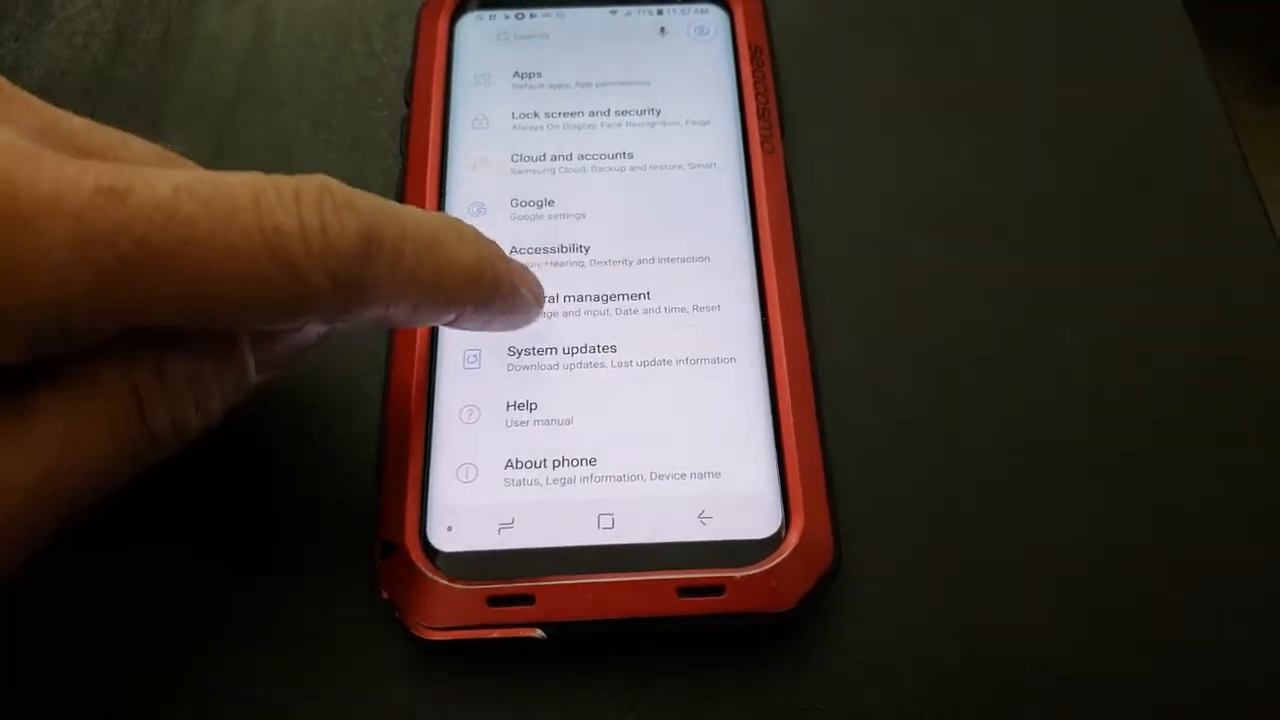
left_click(580, 300)
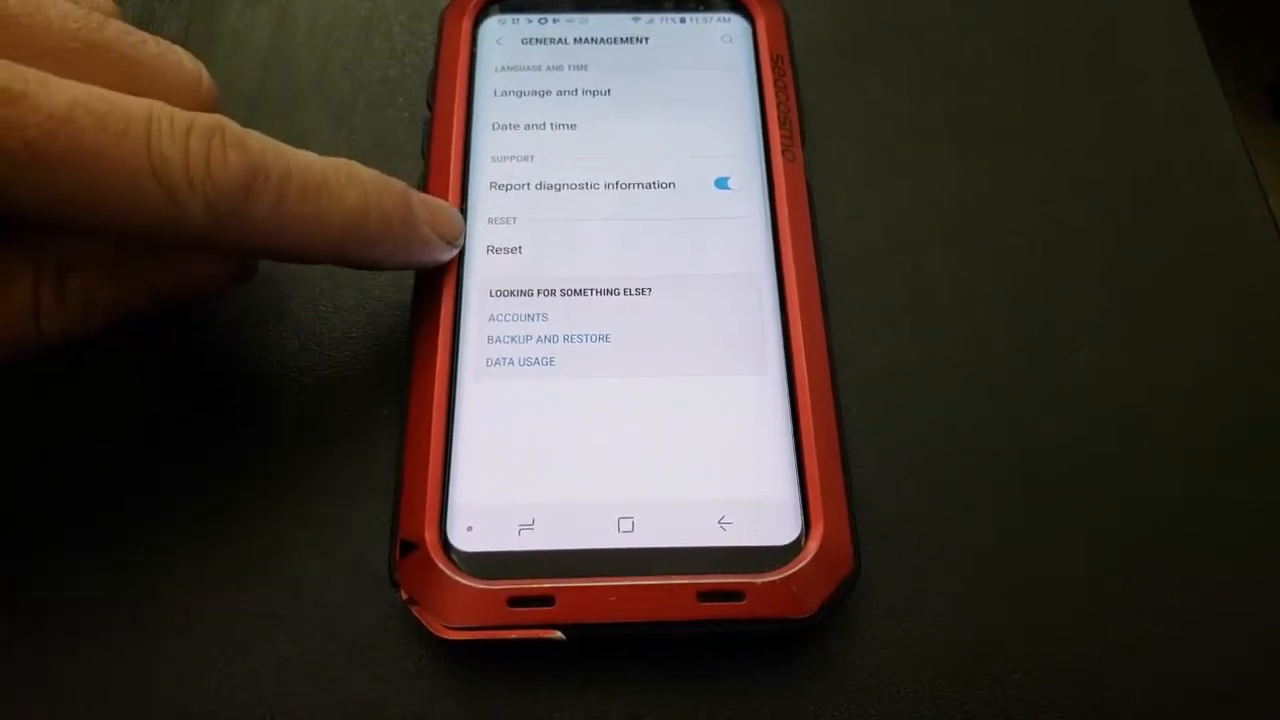
Open Reset, then Factory data reset, and reach the final Reset confirmation.
left_click(504, 248)
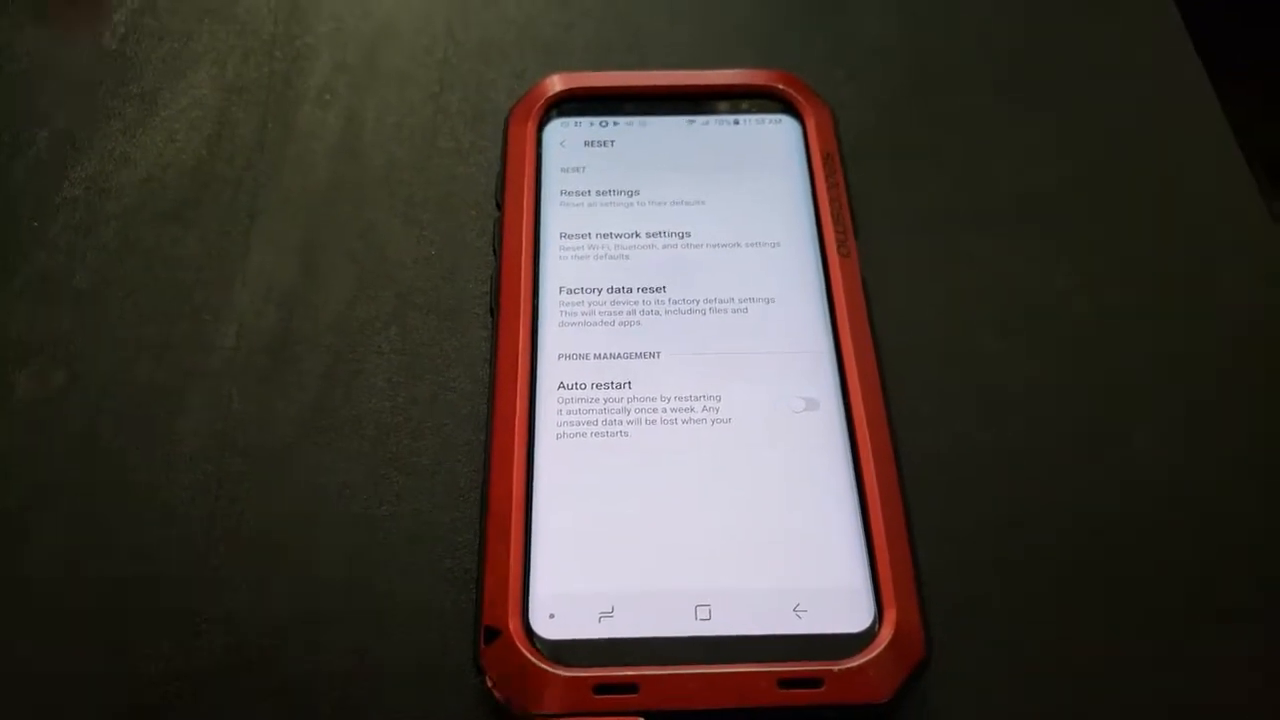
left_click(612, 288)
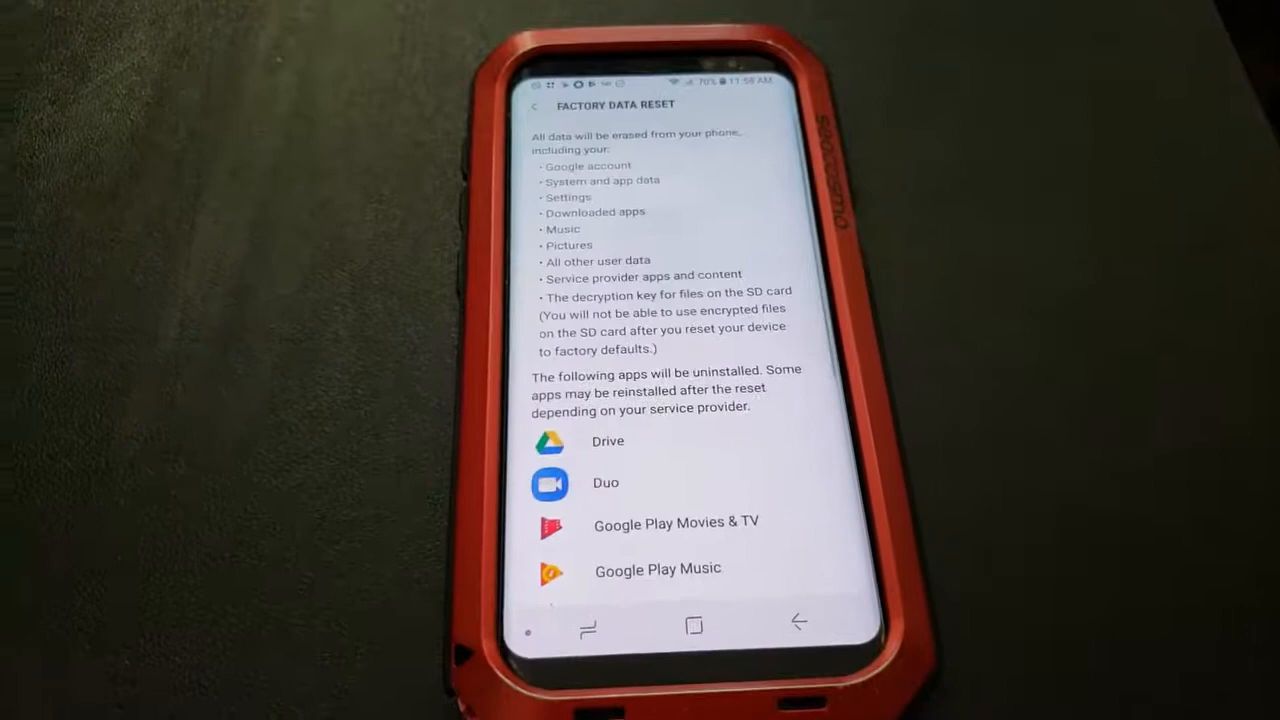
scroll("down", 3)
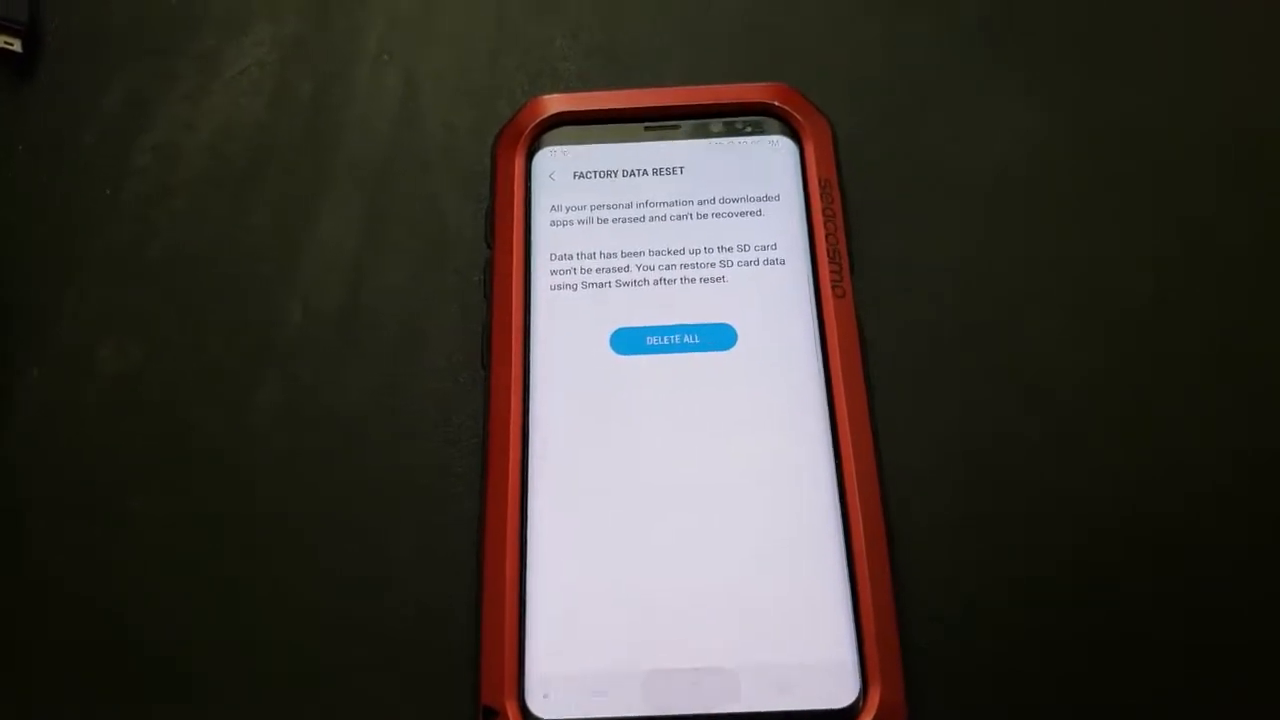
Power off the phone from the power menu and confirm the shutdown.
left_click(672, 338)
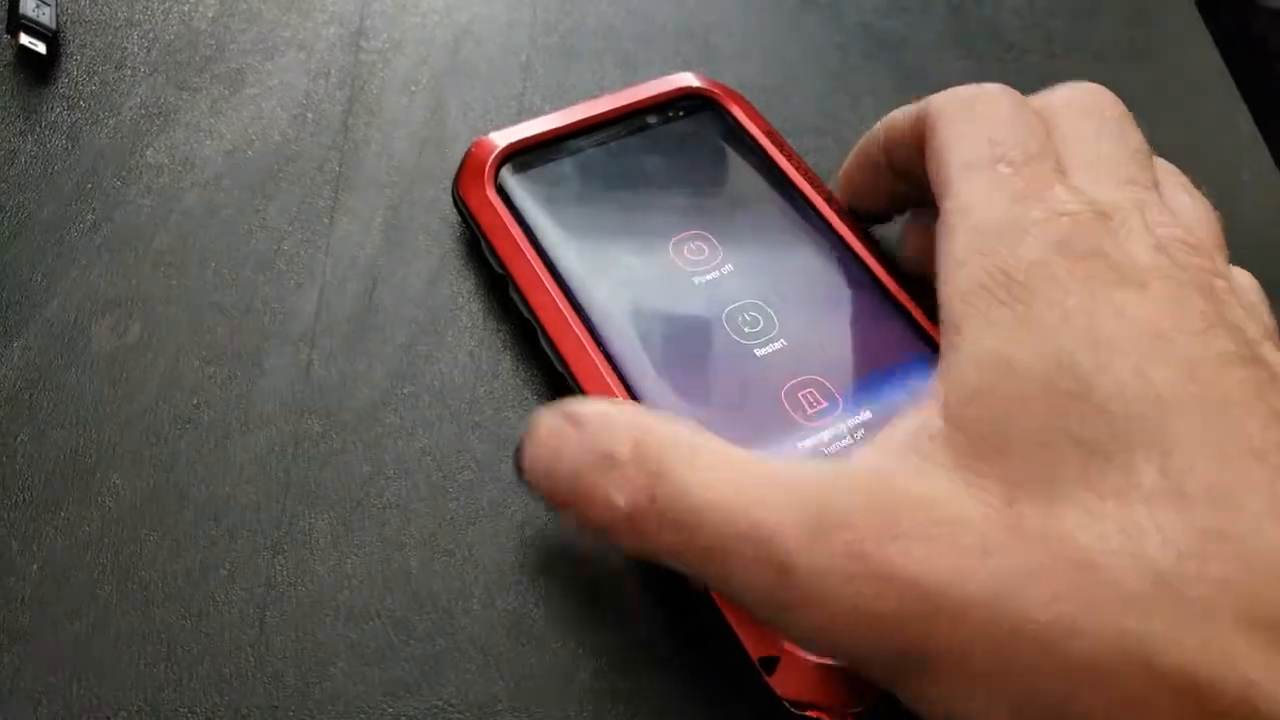
left_click(696, 256)
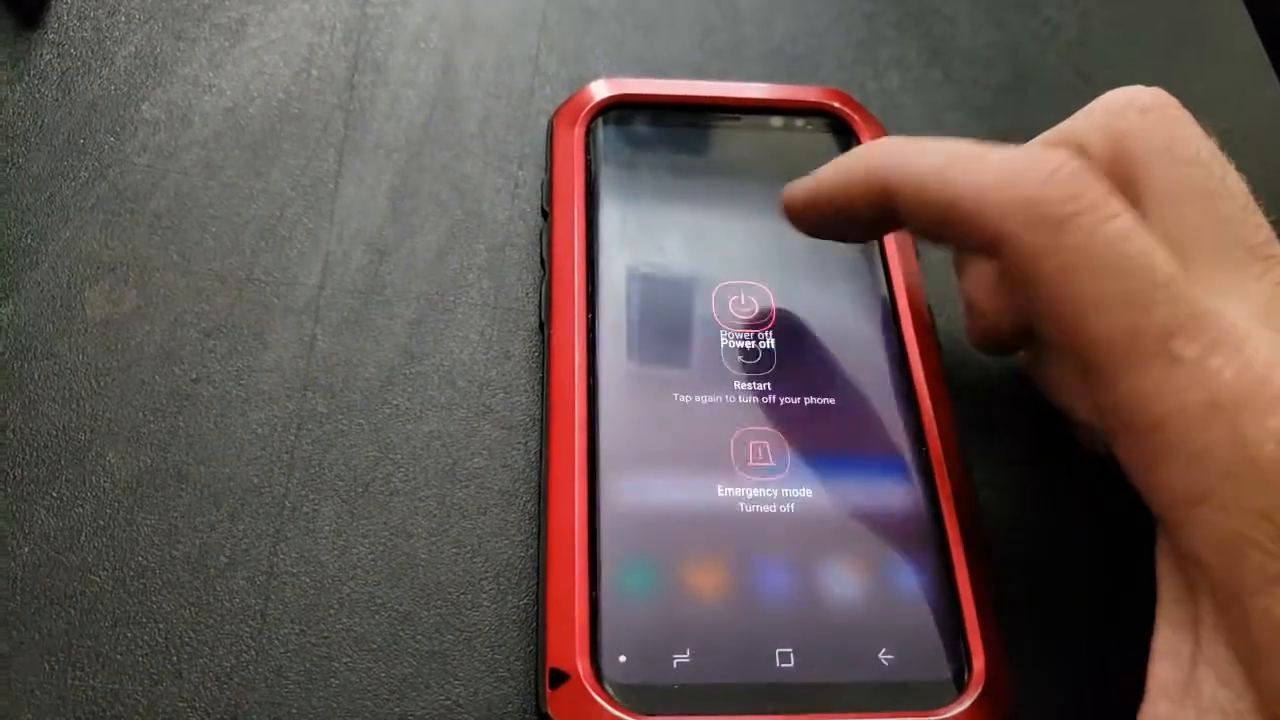
left_click(746, 304)
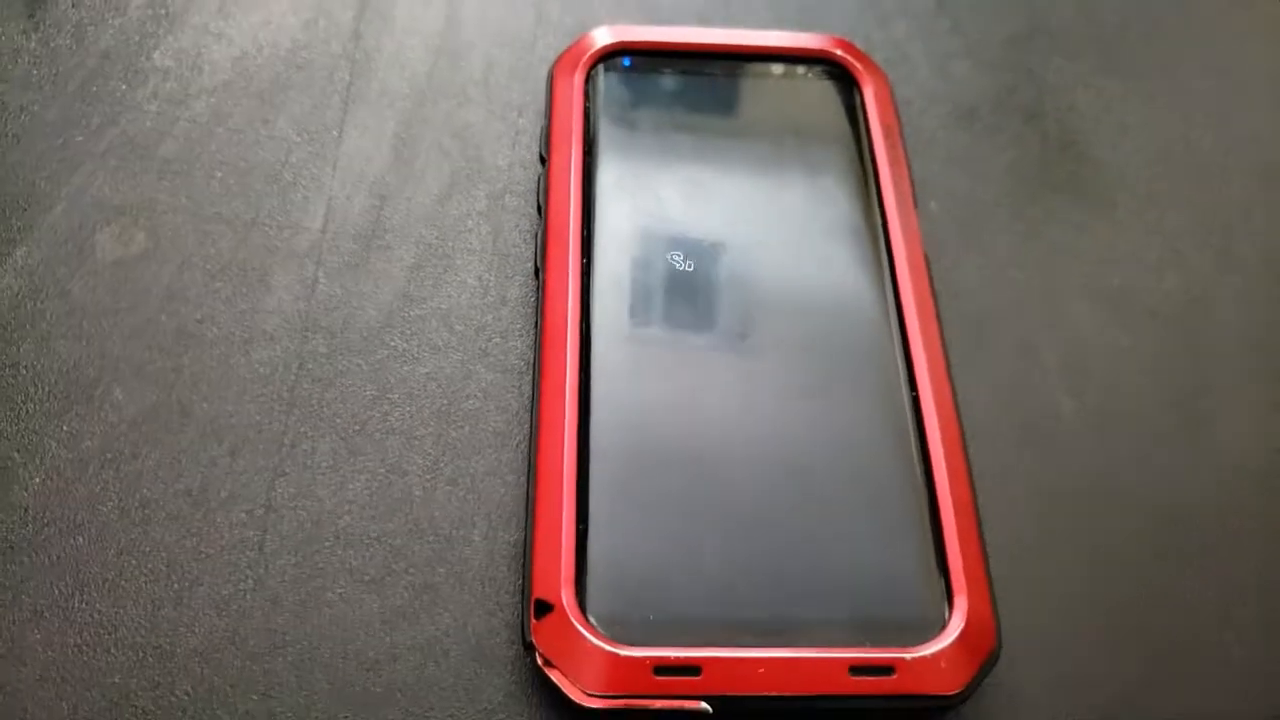